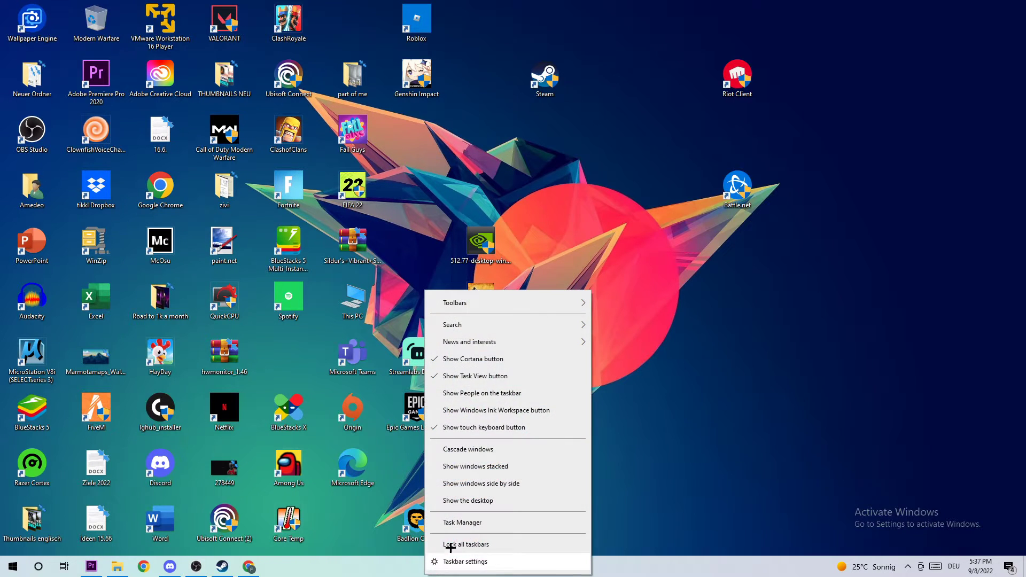
Step: Open Task Manager's detailed process list and bring up actions for a selected process
click(462, 522)
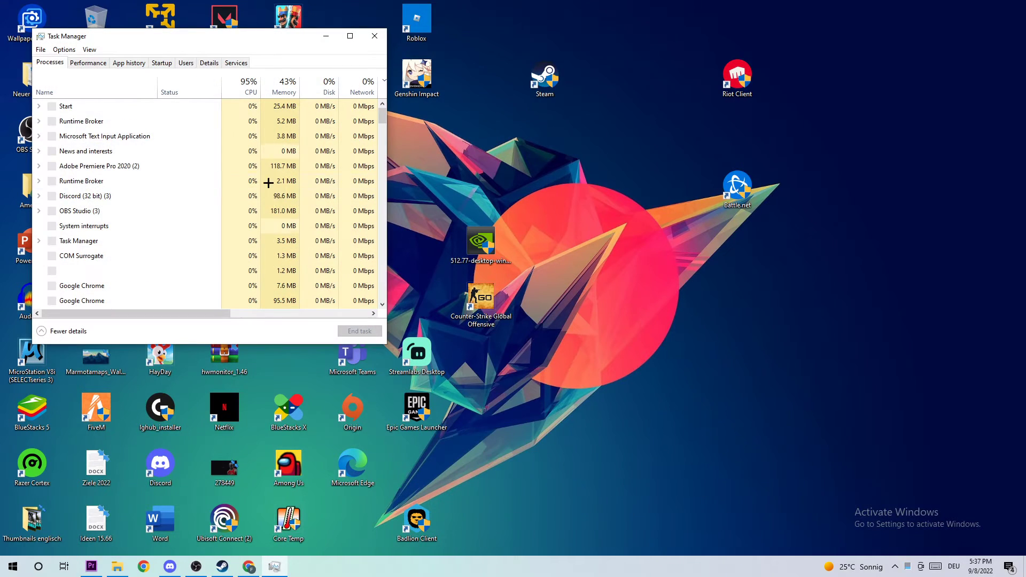
click(350, 35)
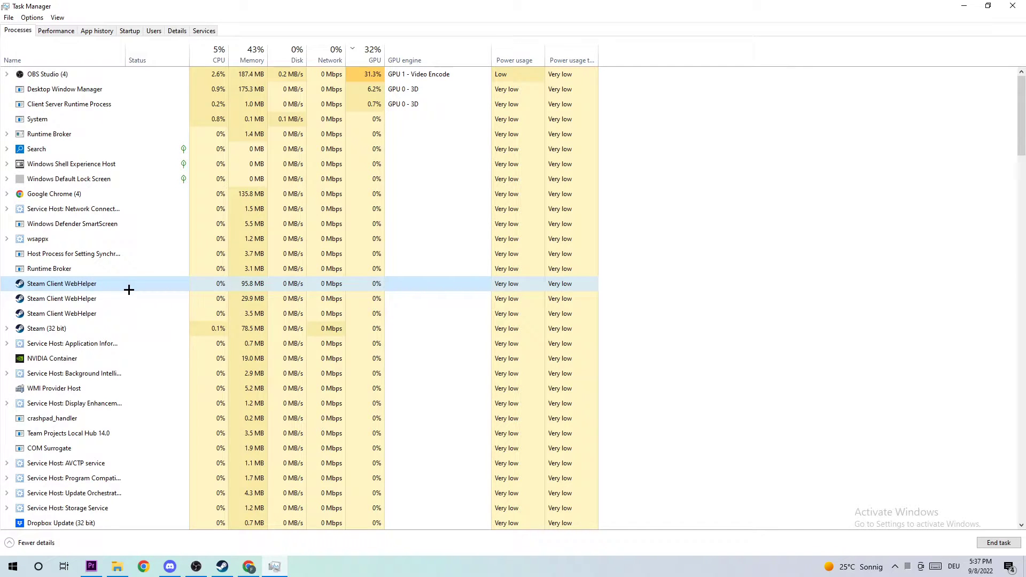
scroll(down, 3)
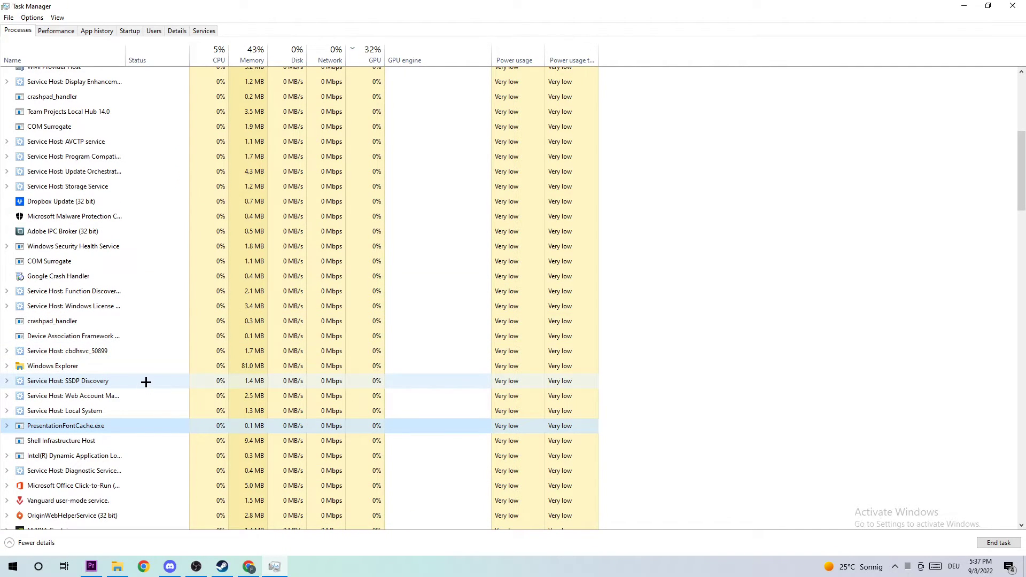
click(65, 425)
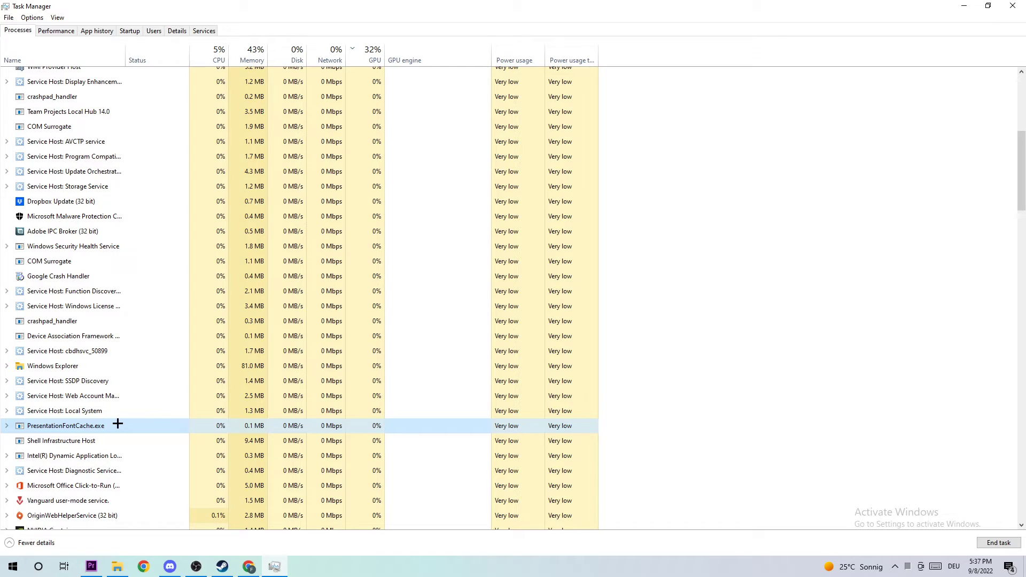
right_click(66, 426)
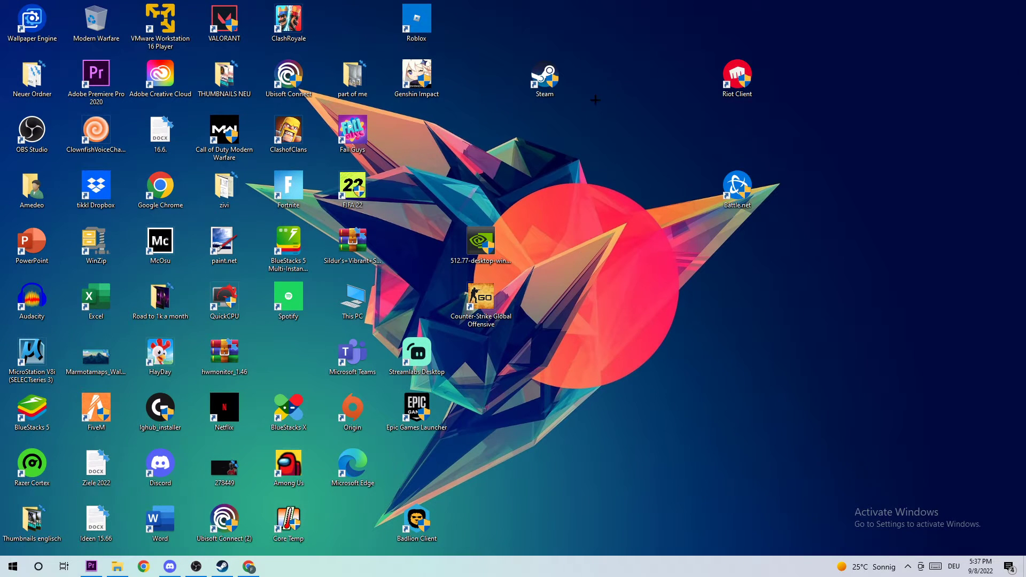
Step: Drag the Steam shortcut one row lower on the desktop, briefly opening the Start menu
drag(544, 77, 608, 190)
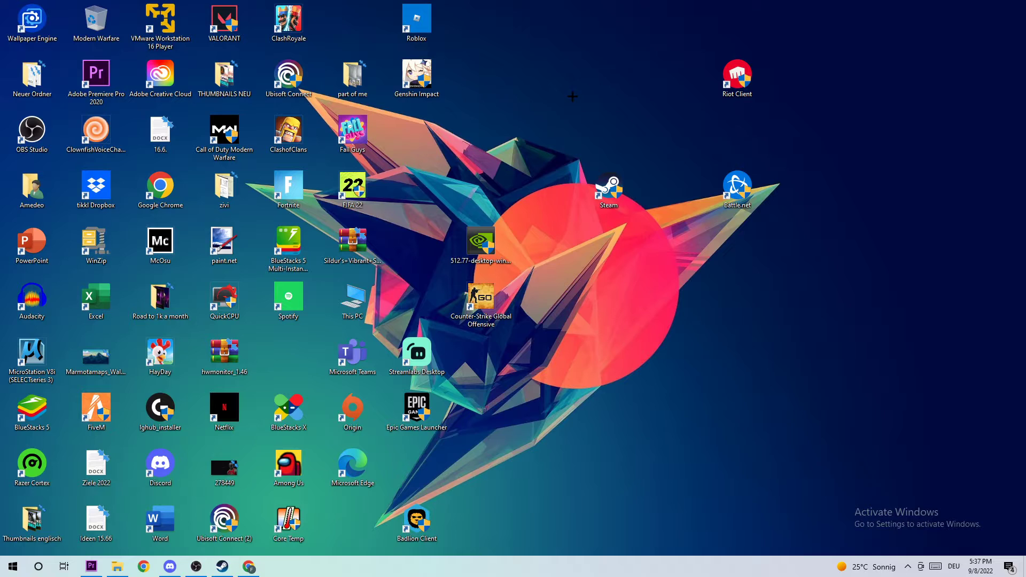
mouse_move(539, 110)
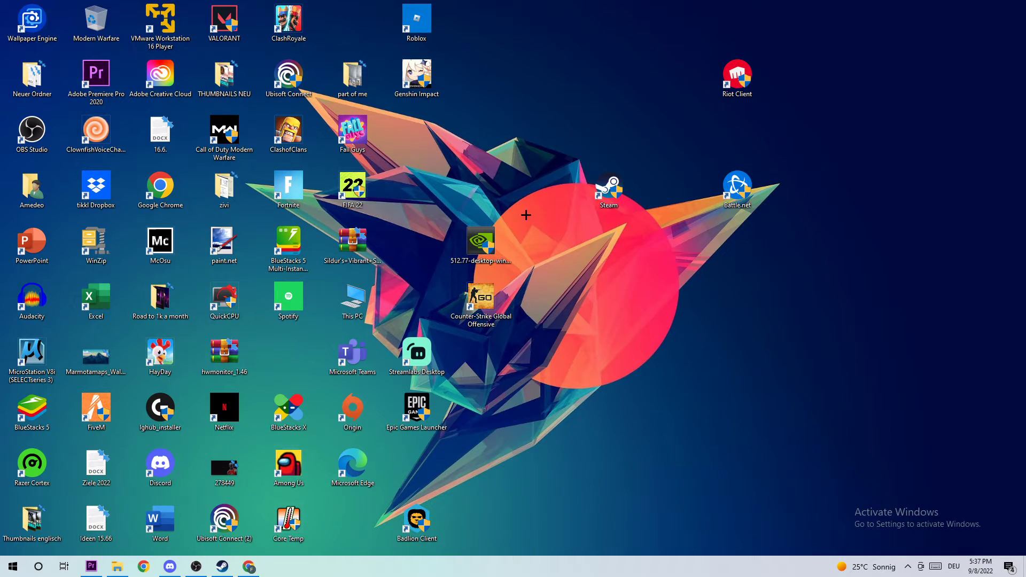
click(12, 566)
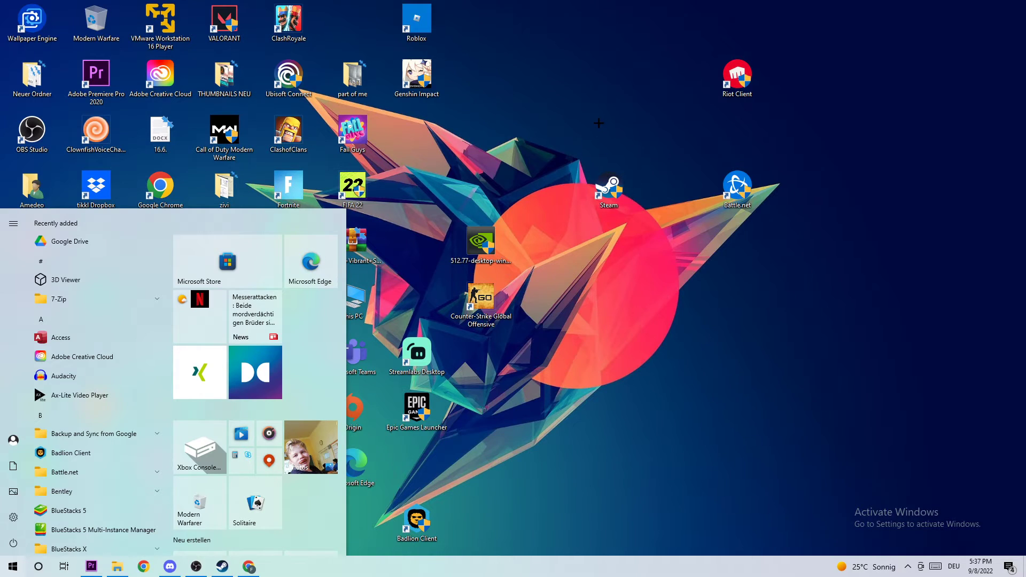
click(544, 134)
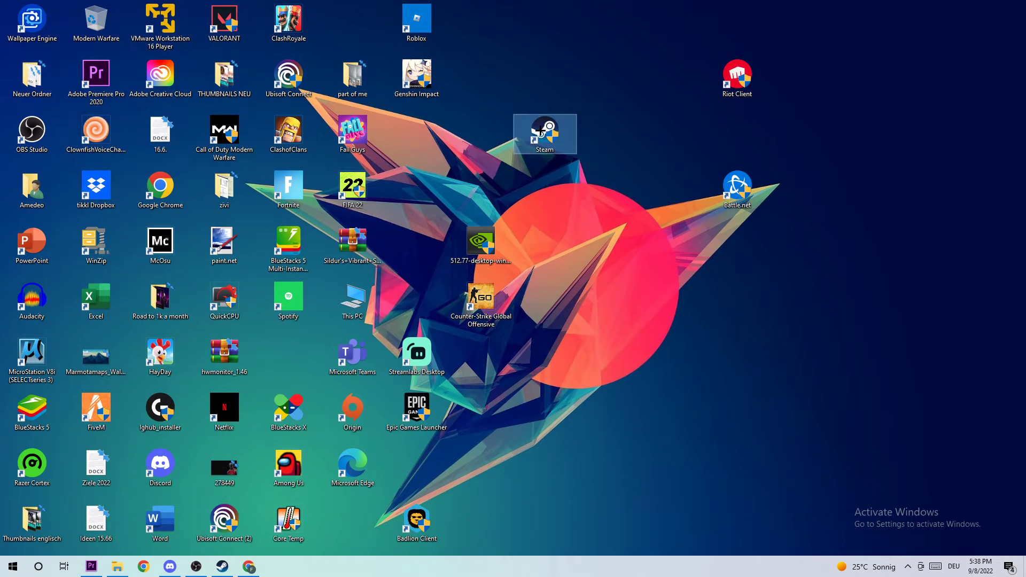
right_click(545, 134)
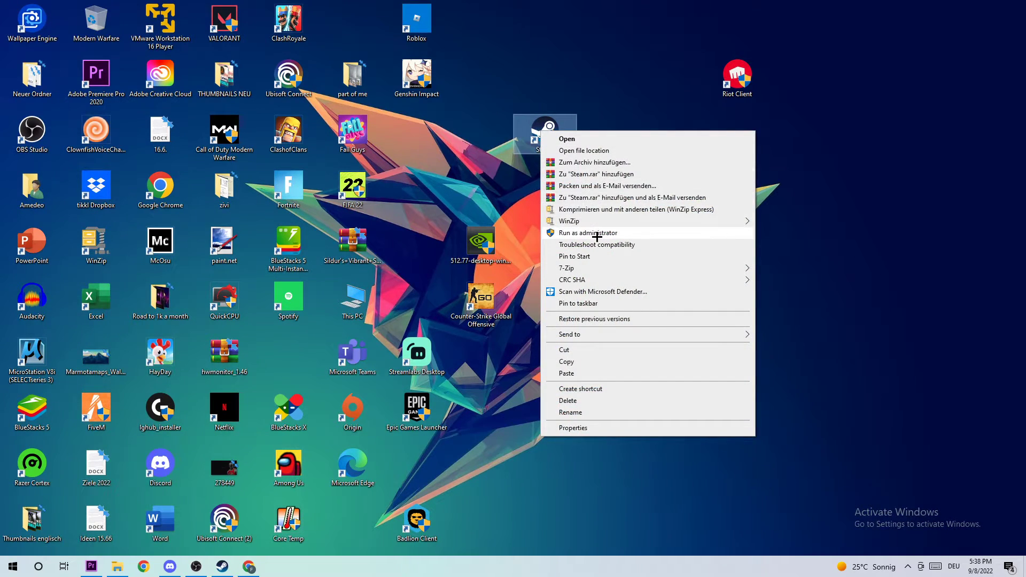
click(827, 129)
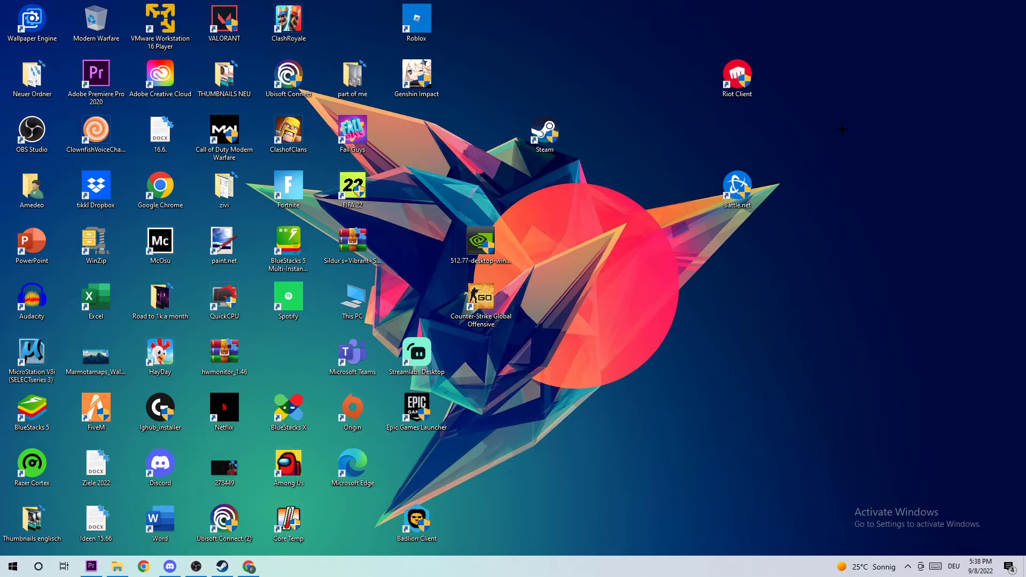
Step: In the Steam shortcut's properties, toggle the Windows 8 compatibility mode checkbox on and off
click(544, 134)
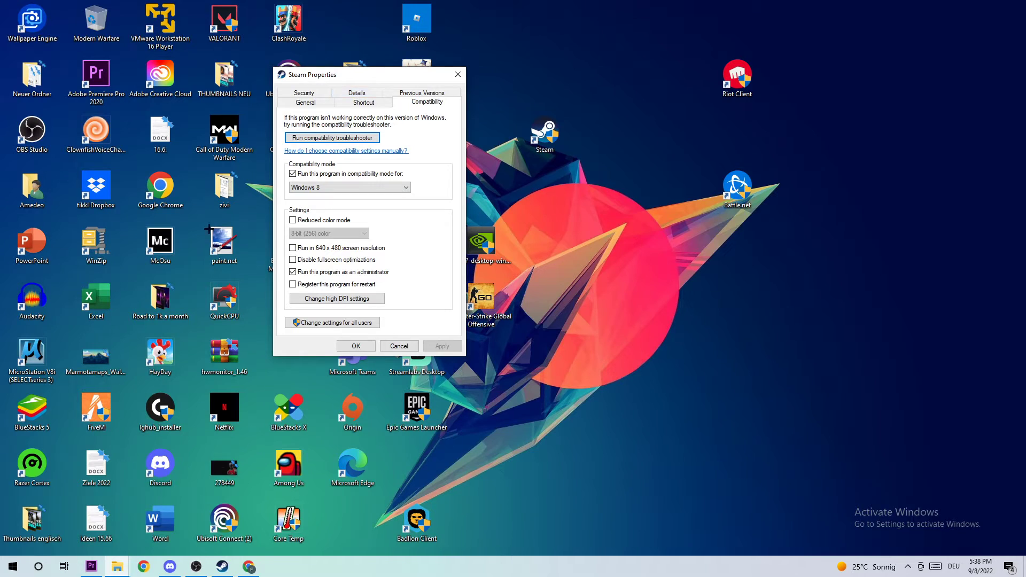
mouse_move(353, 181)
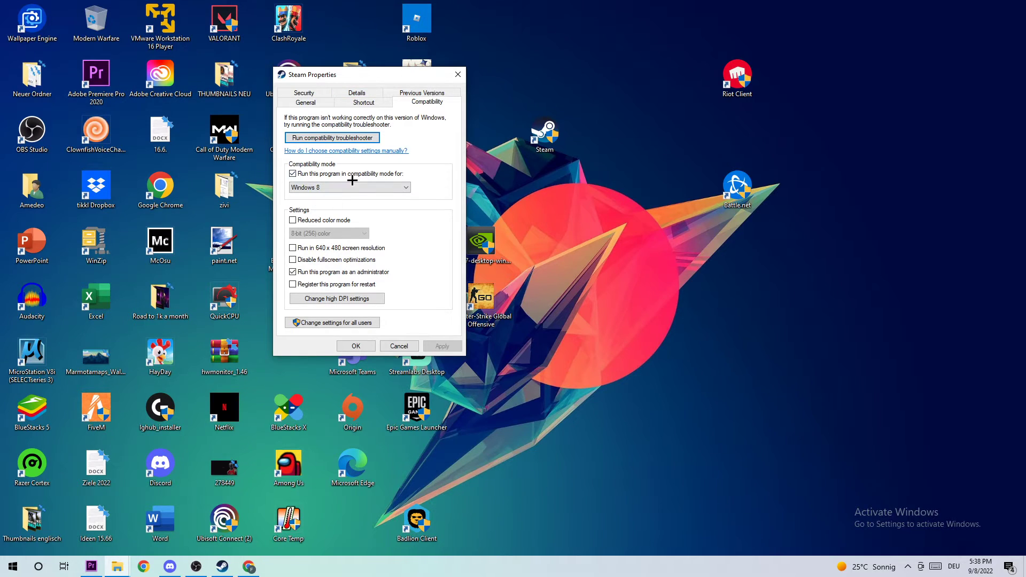
click(292, 173)
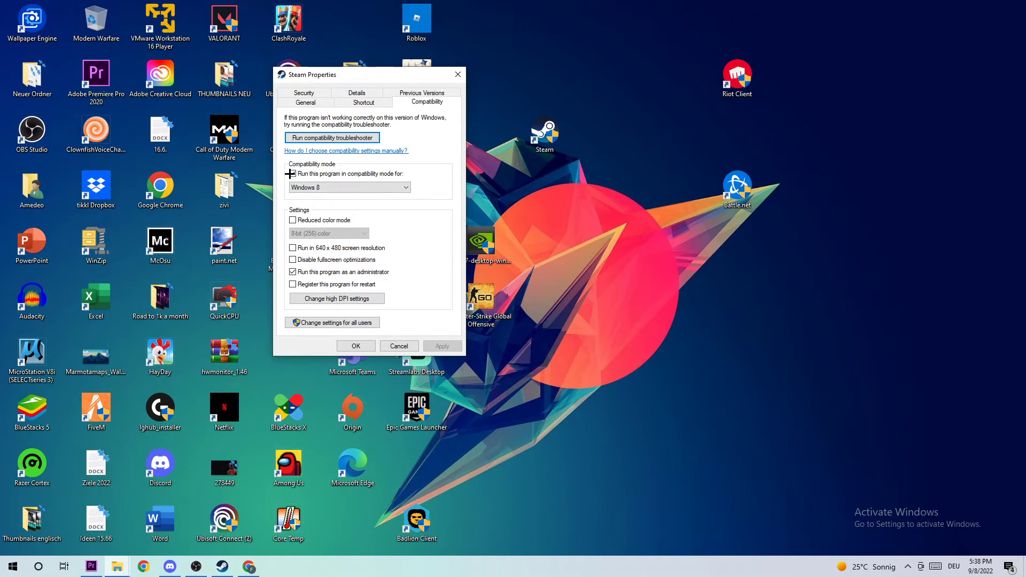
click(292, 173)
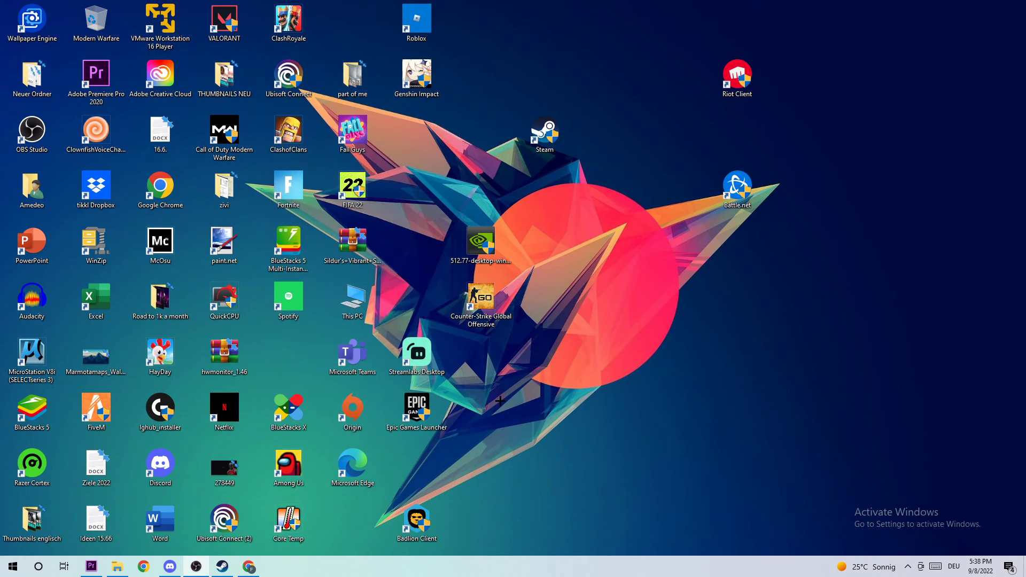
mouse_move(523, 397)
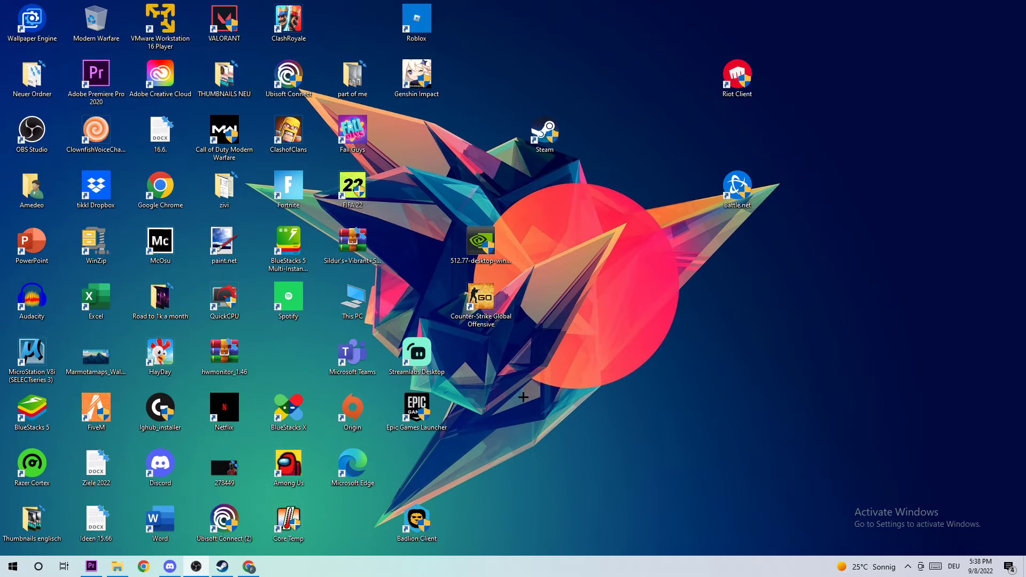
click(544, 133)
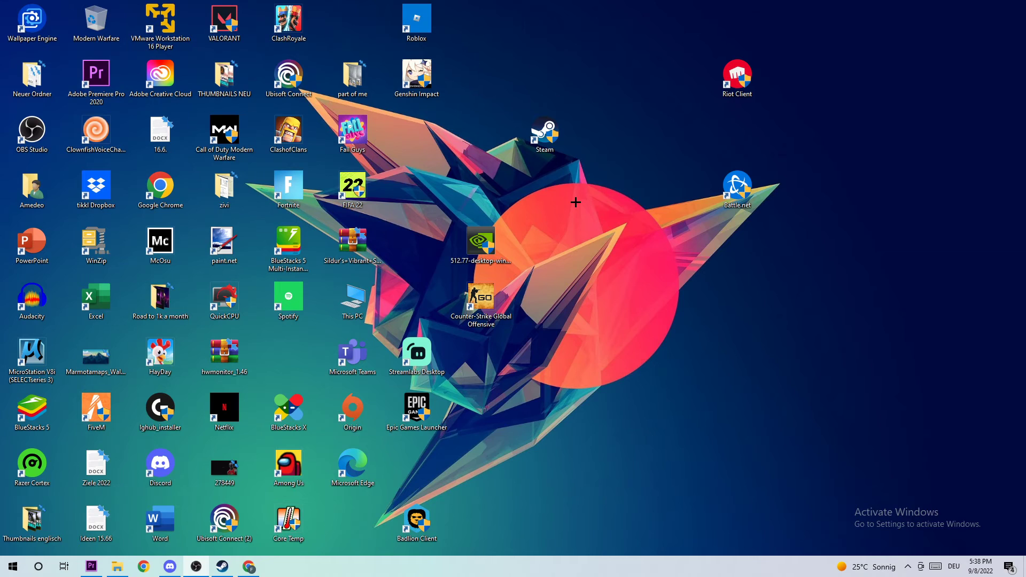
mouse_move(517, 210)
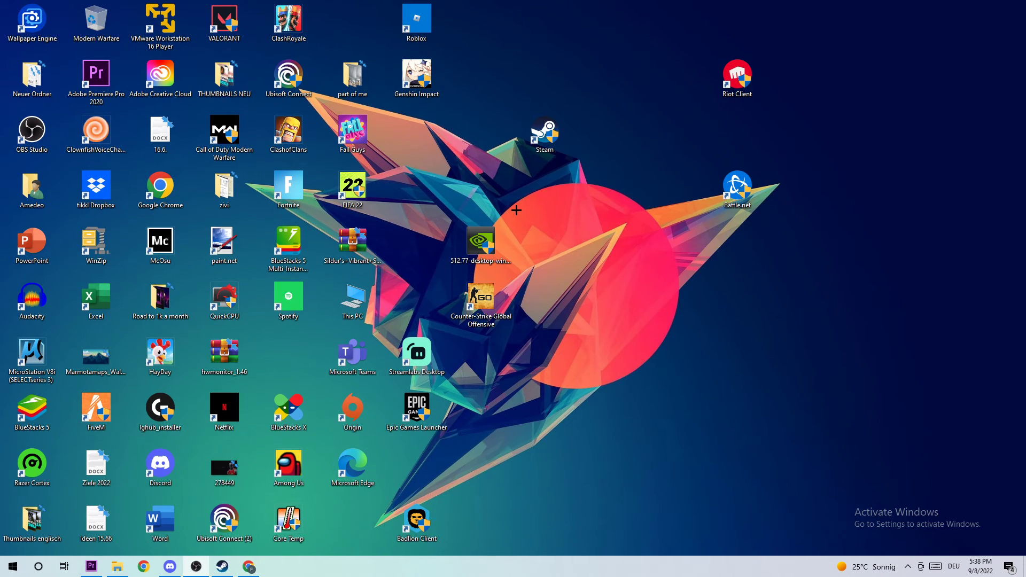